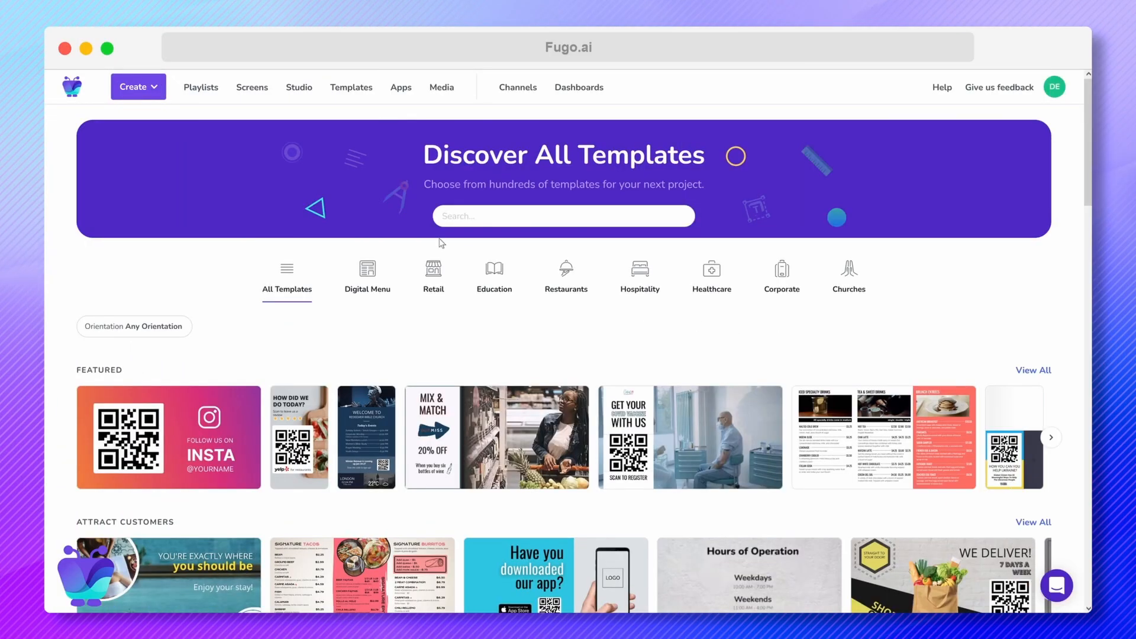
Go to the Playlists page listing the existing playlists
click(201, 86)
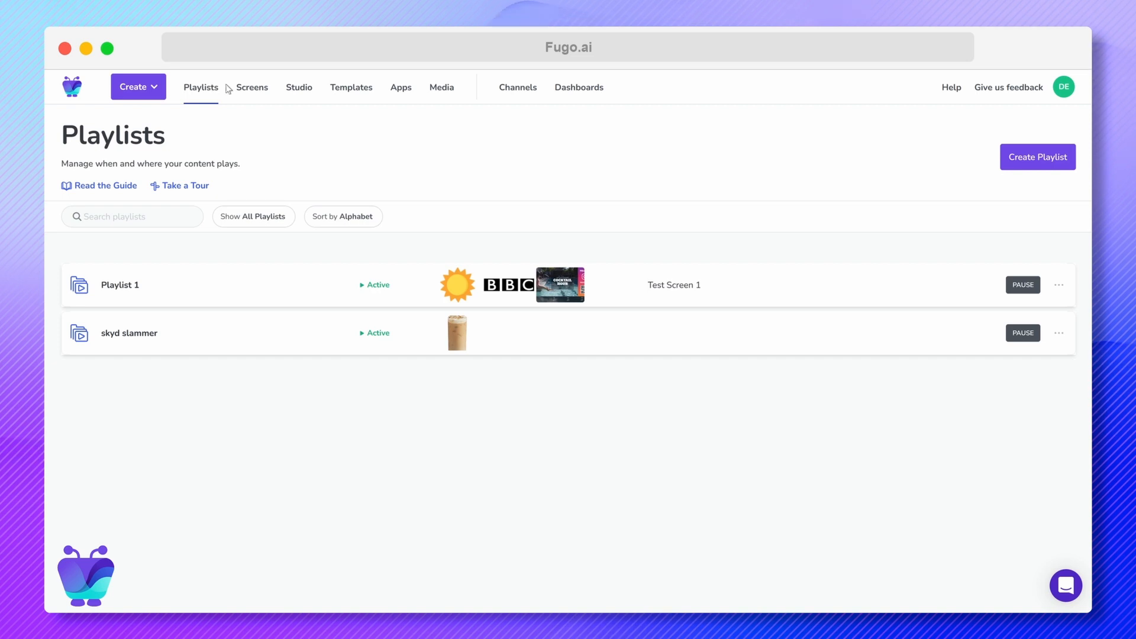
mouse_move(1037, 157)
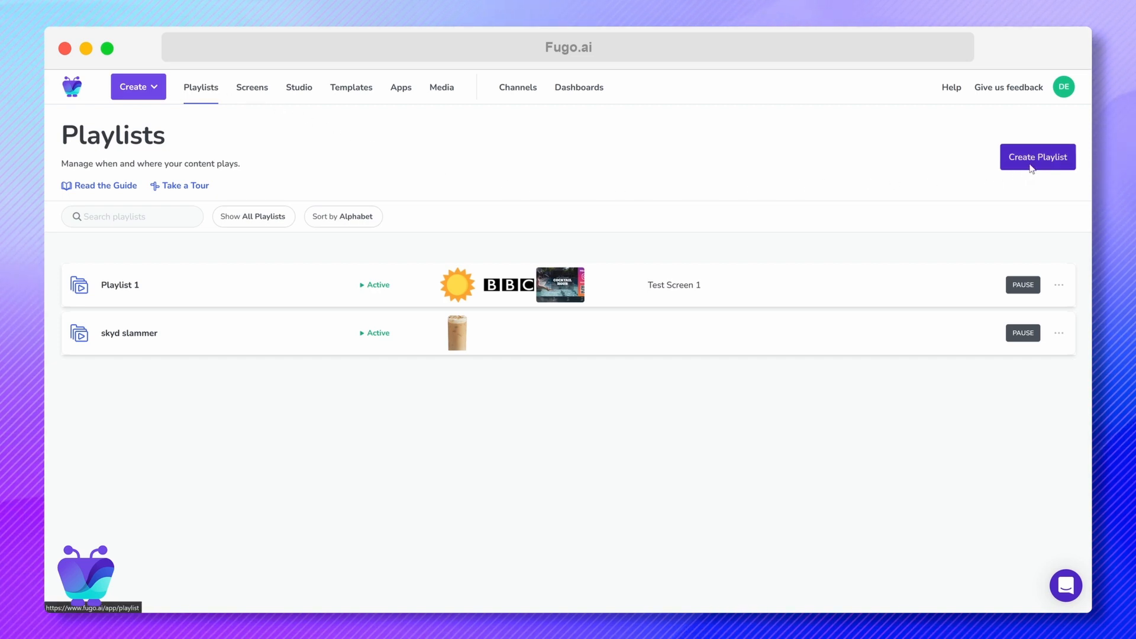
Create a new playlist named 'Example Playlist'
click(1037, 157)
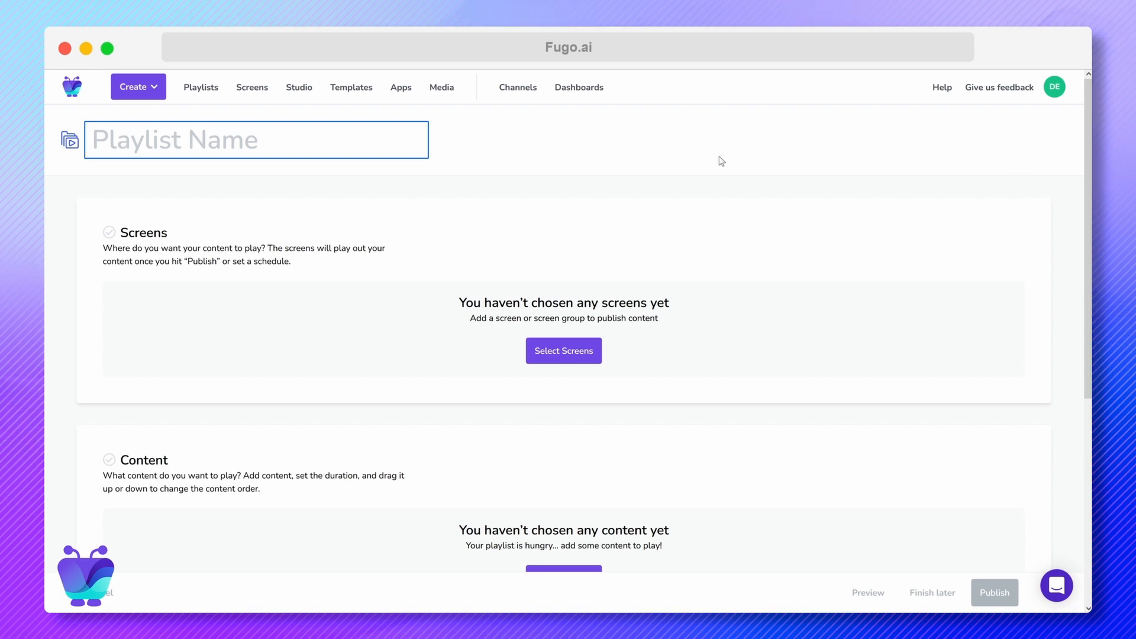
text(Example)
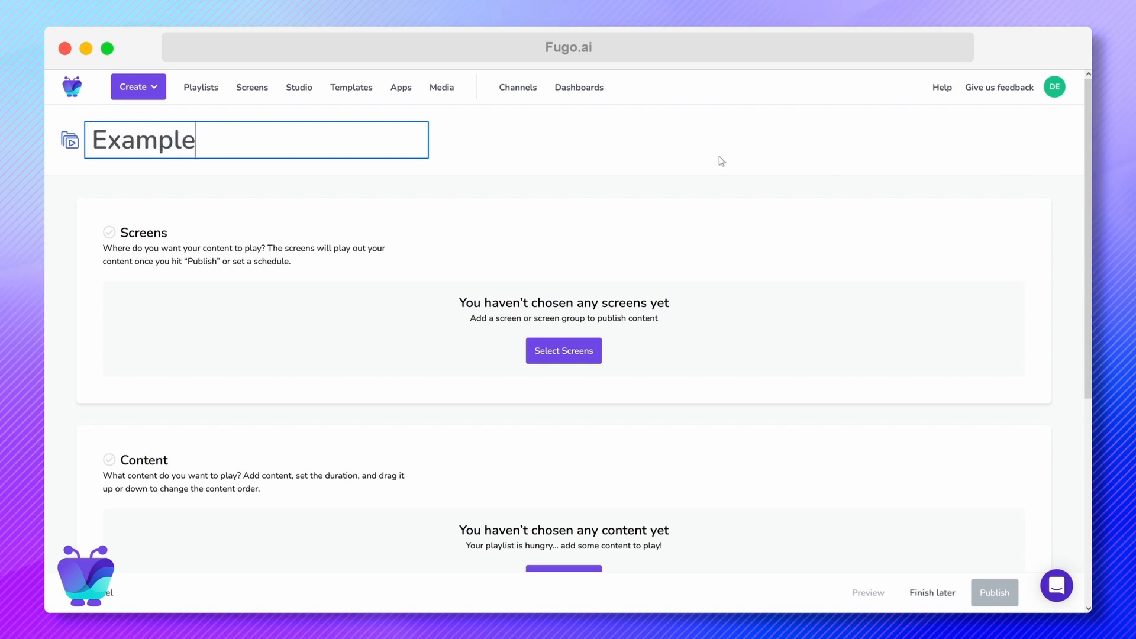
text(Playlist)
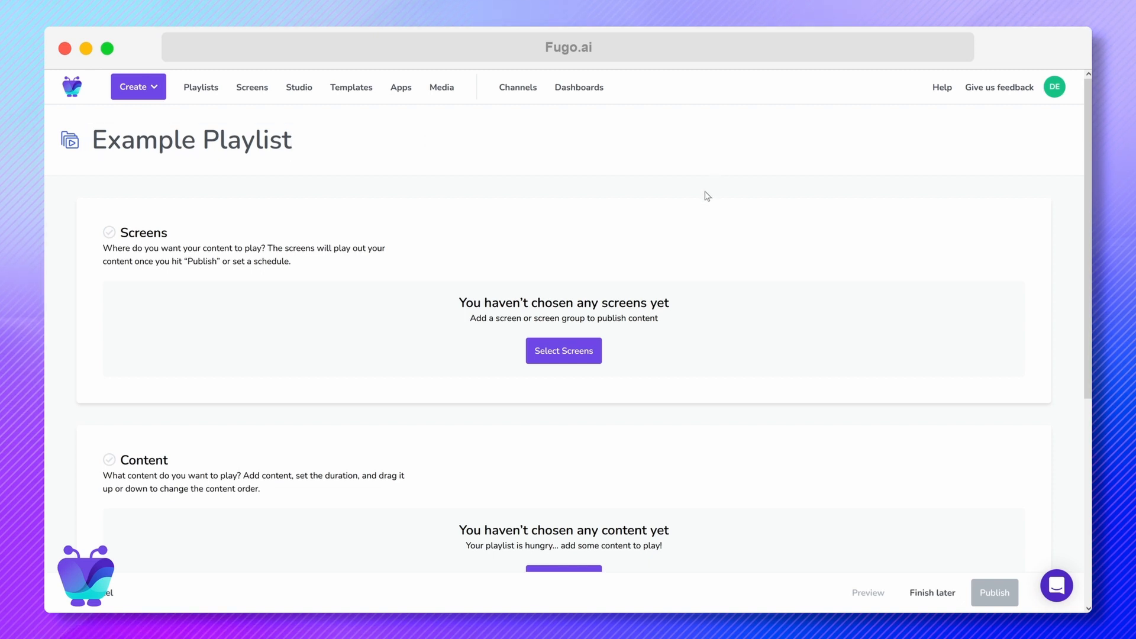
mouse_move(564, 350)
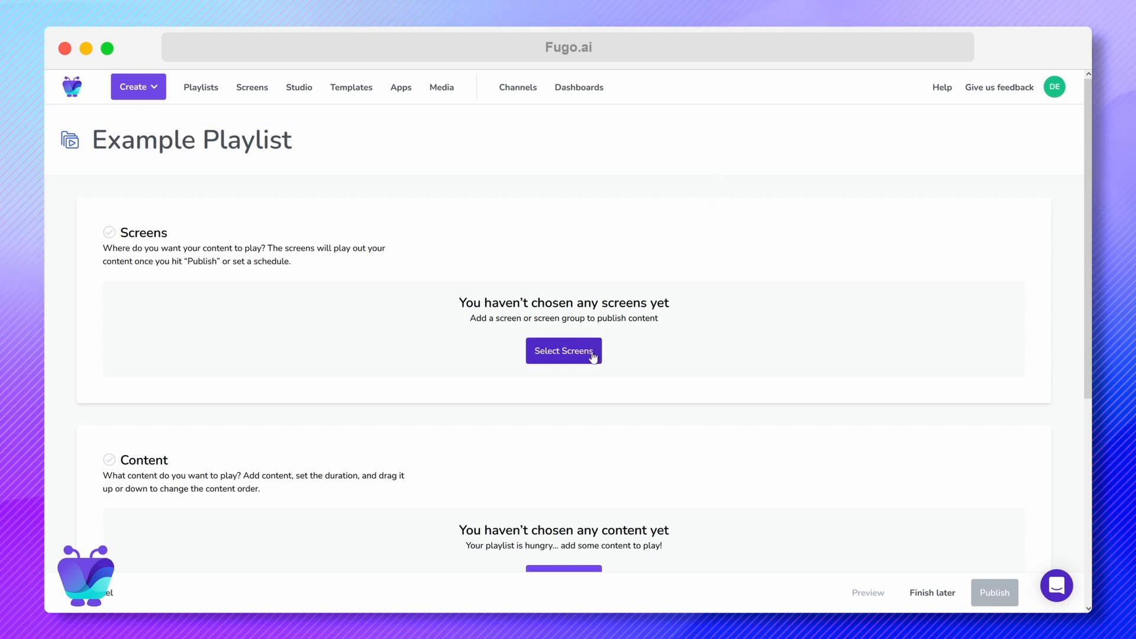
Assign Test Screen 1 as the playlist's screen
click(563, 351)
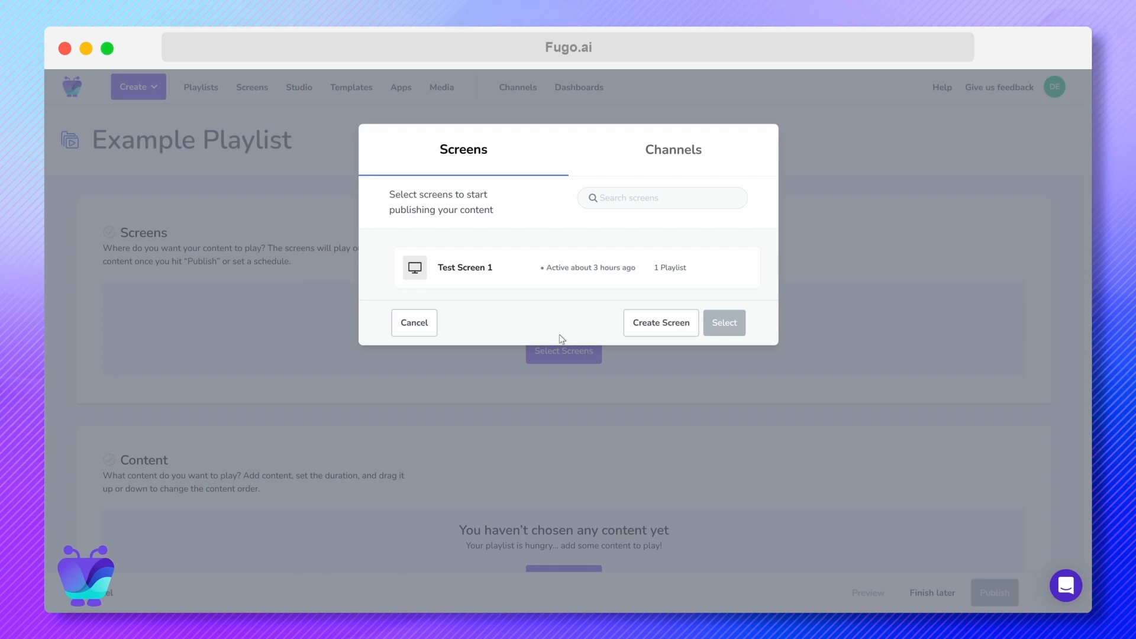
click(382, 268)
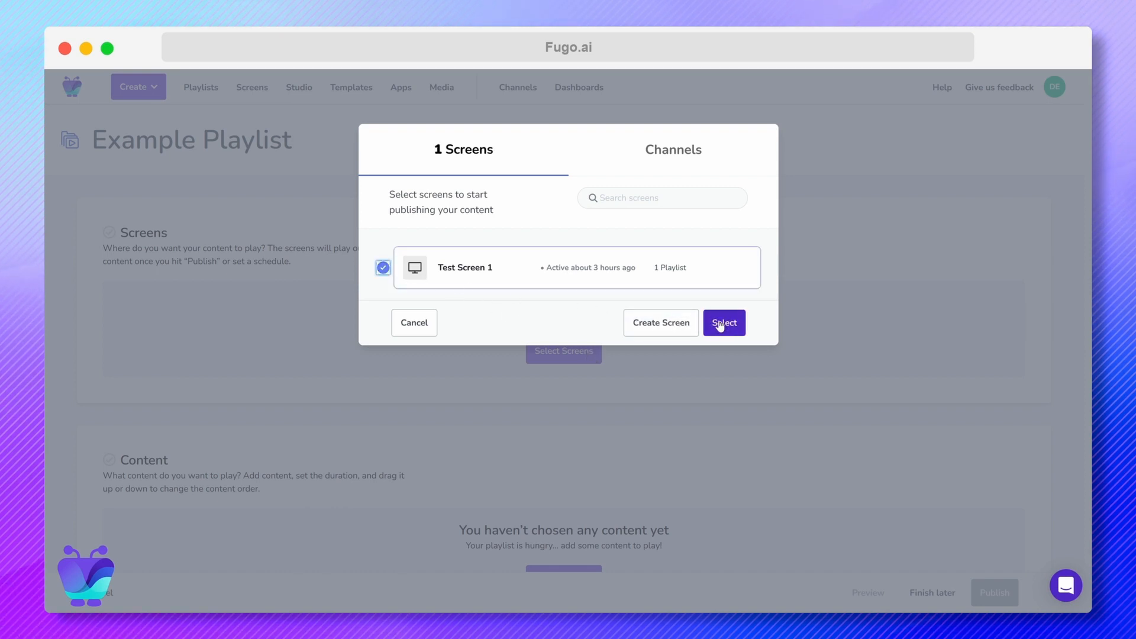
click(723, 322)
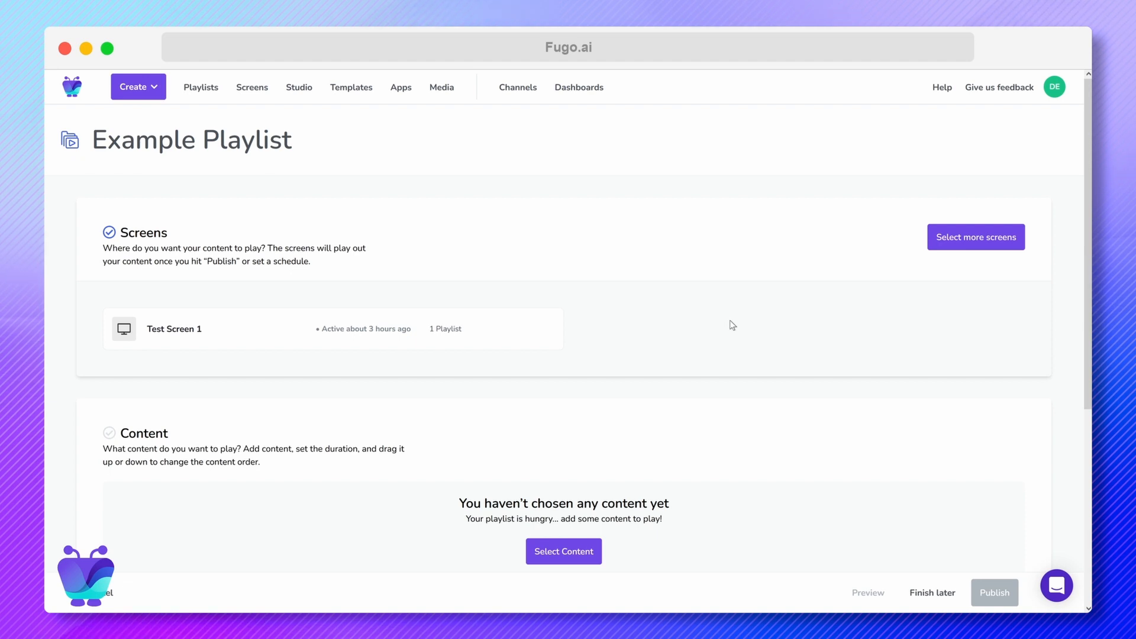
Pick BBC News and World Weather apps in the content chooser
scroll(down, 3)
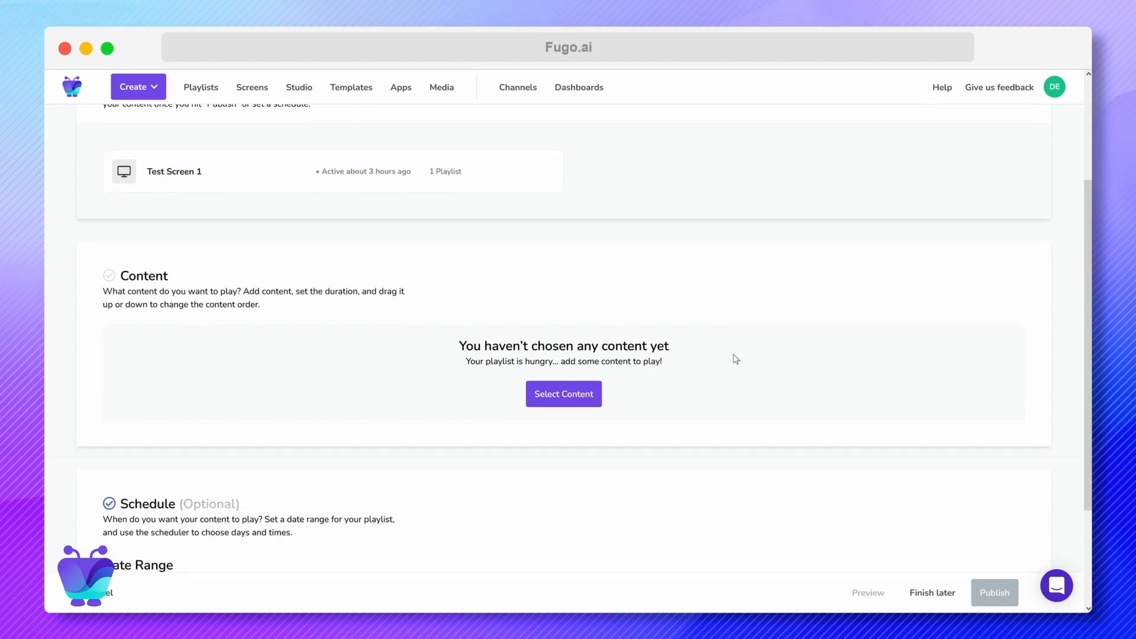
click(564, 393)
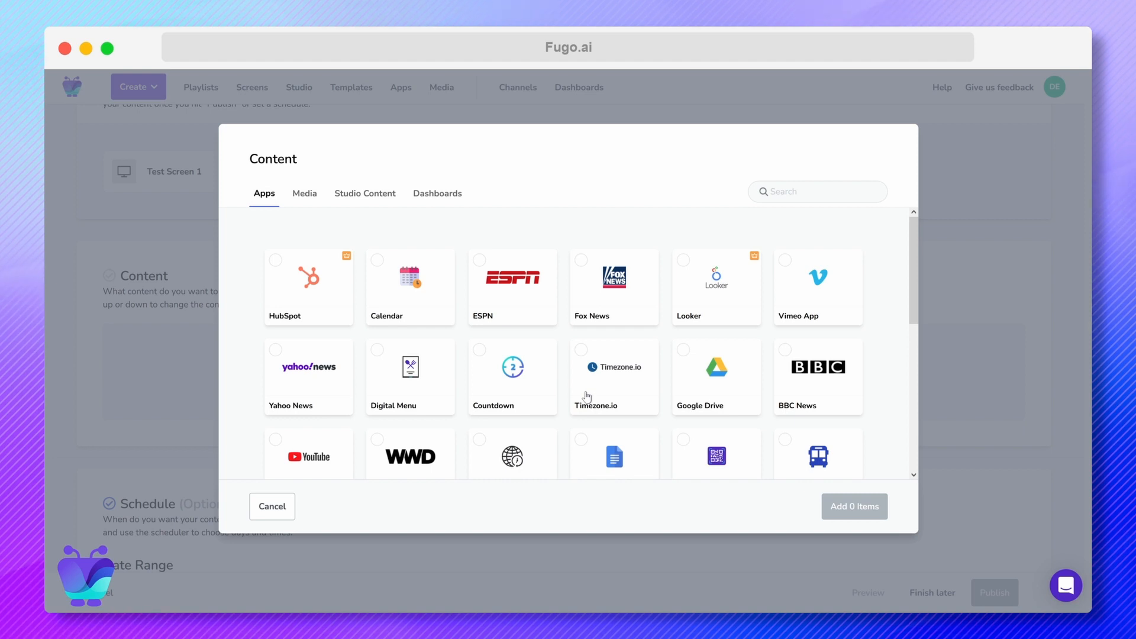
mouse_move(783, 311)
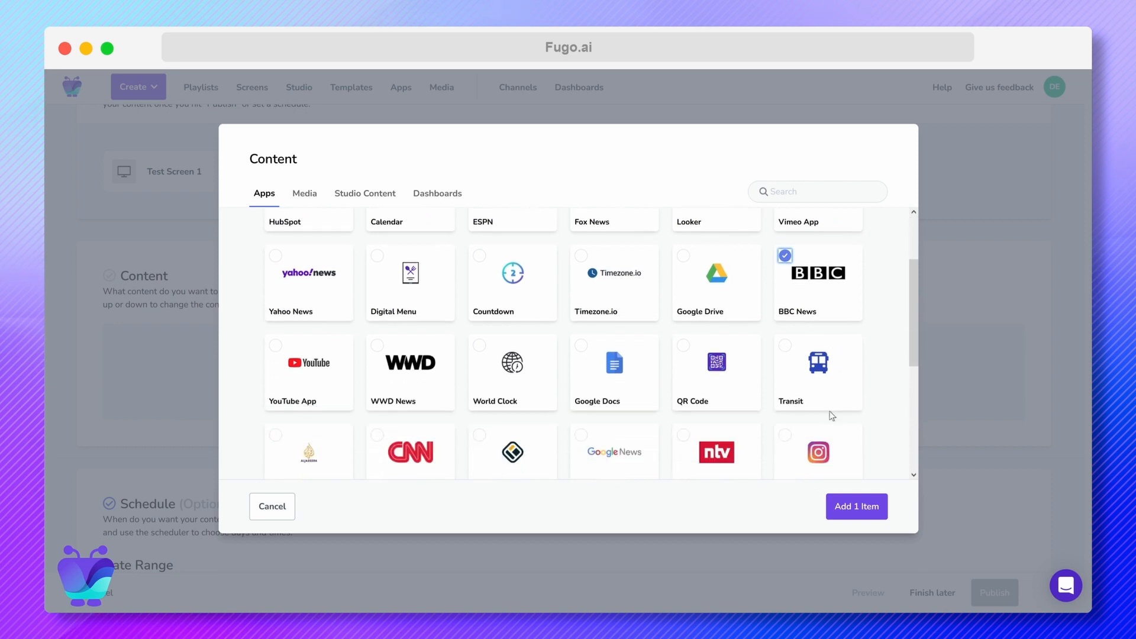
scroll(down, 3)
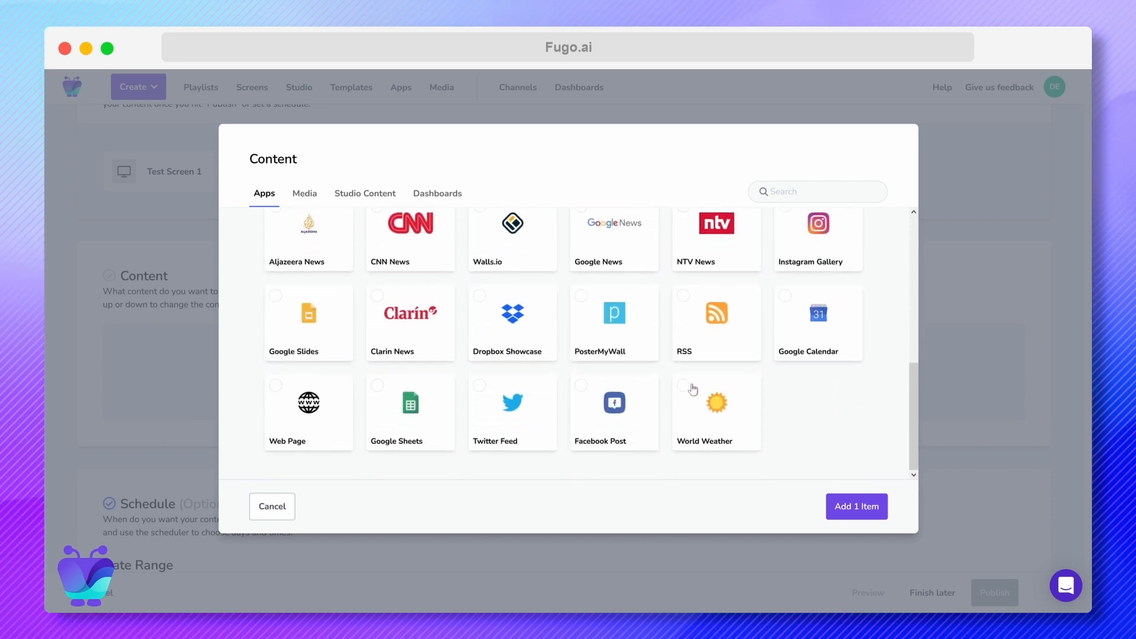
click(682, 385)
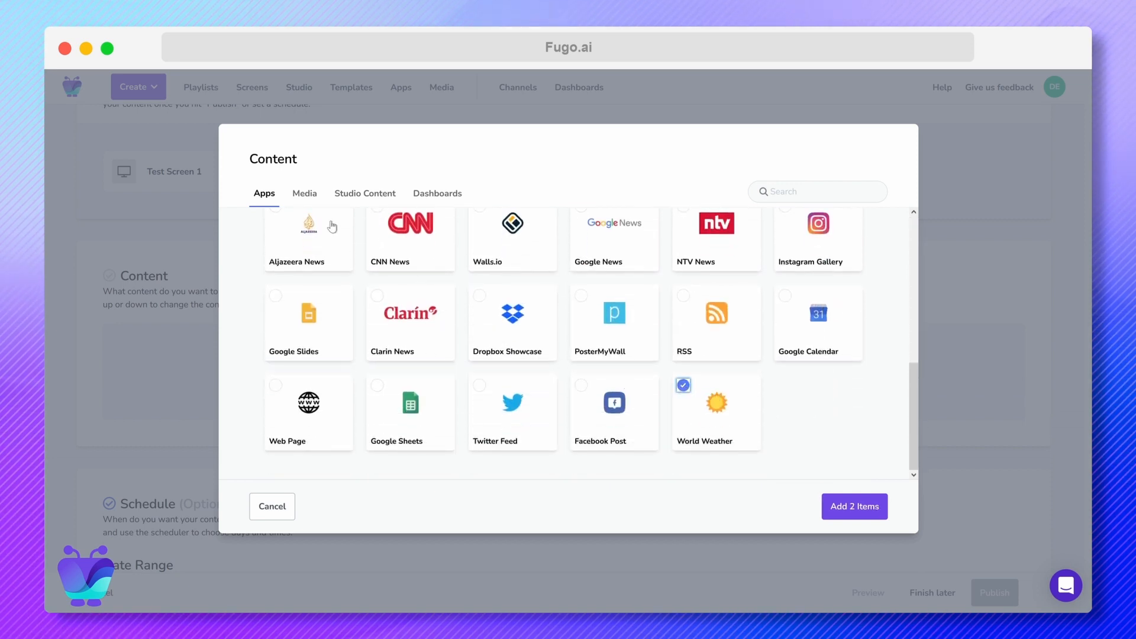
Browse the Media library and Studio Content designs for more content
click(304, 193)
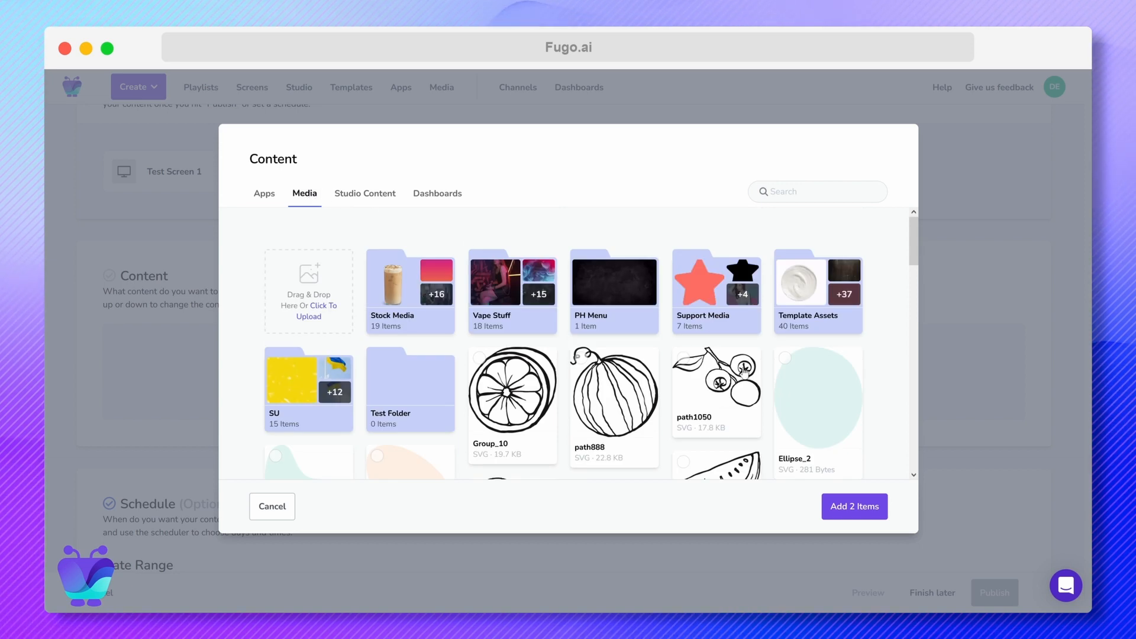
mouse_move(446, 270)
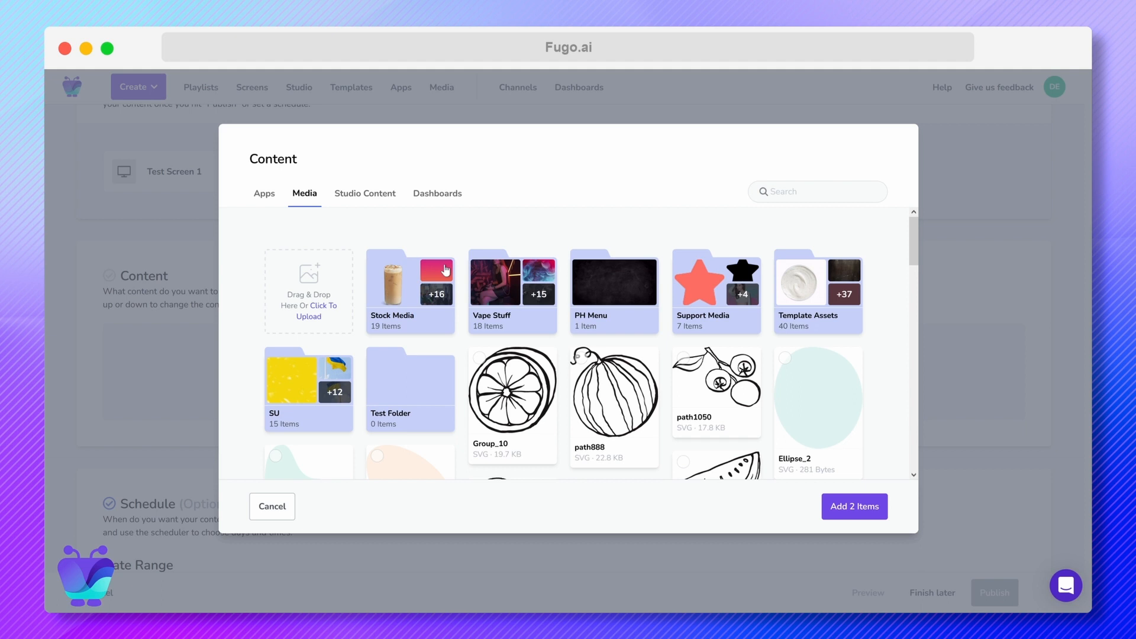
click(366, 193)
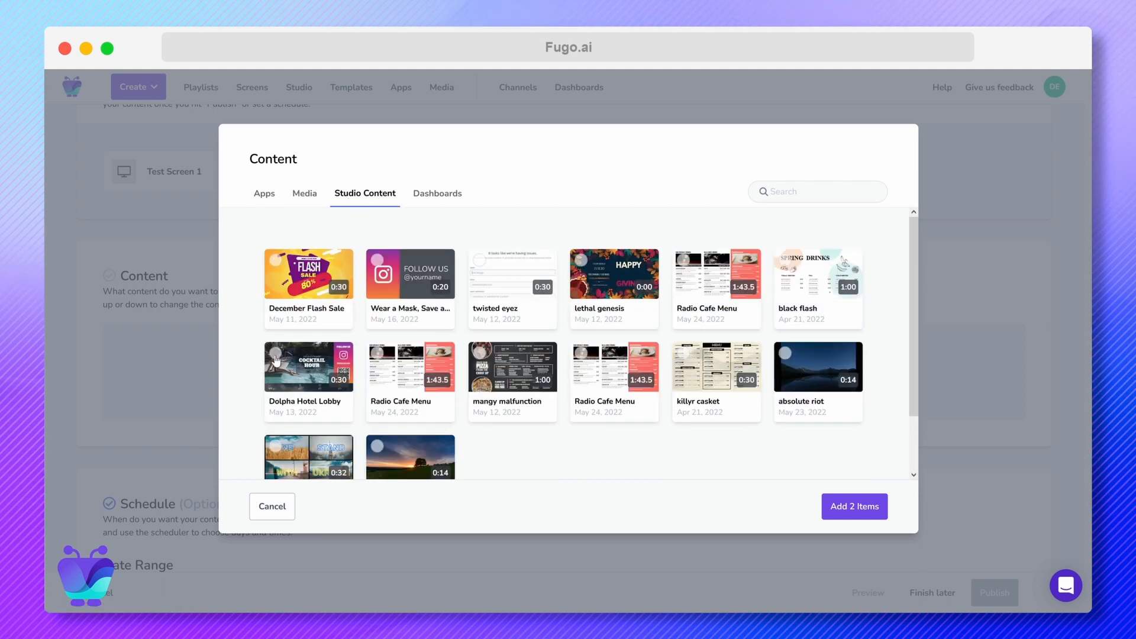
Pick the Dolpha Hotel Lobby design and browse its editor's media and apps panels
double_click(308, 367)
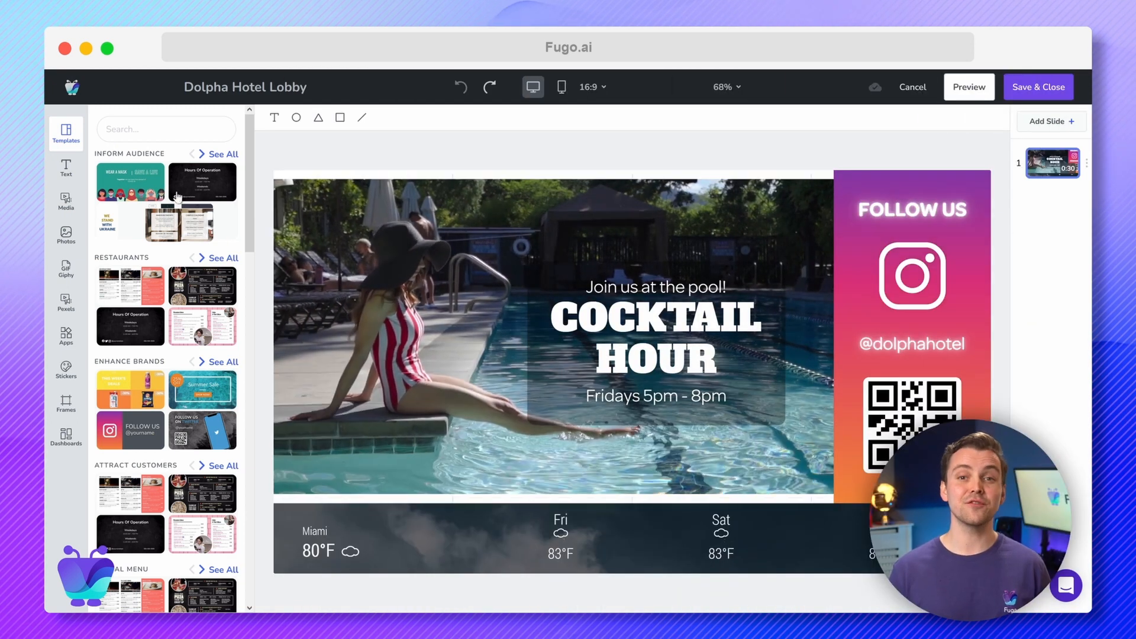
click(65, 202)
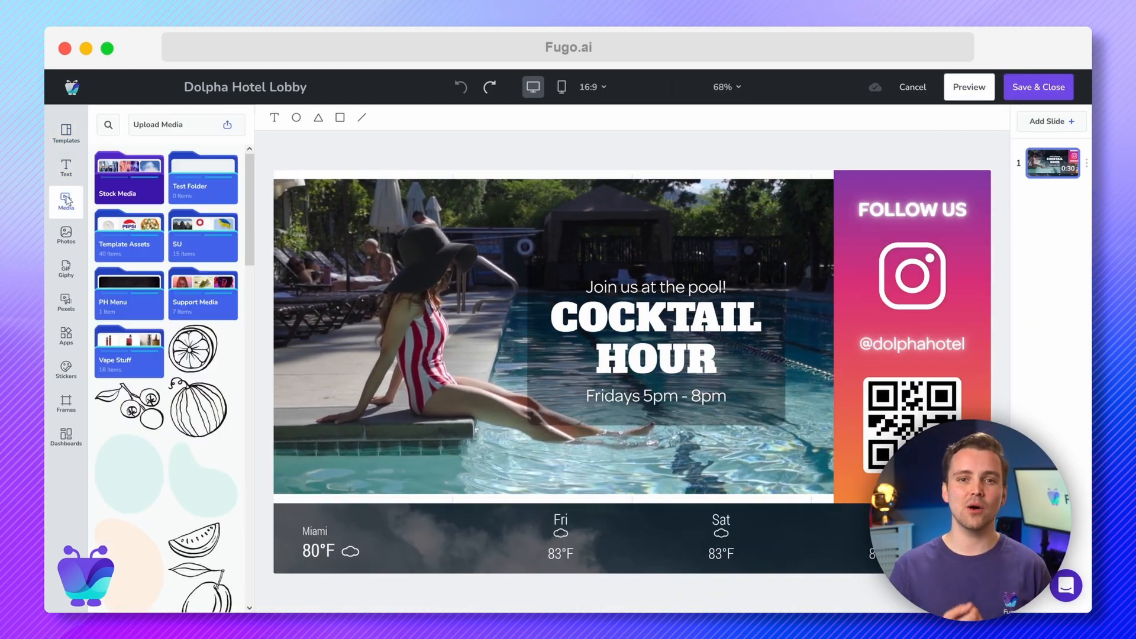
click(67, 337)
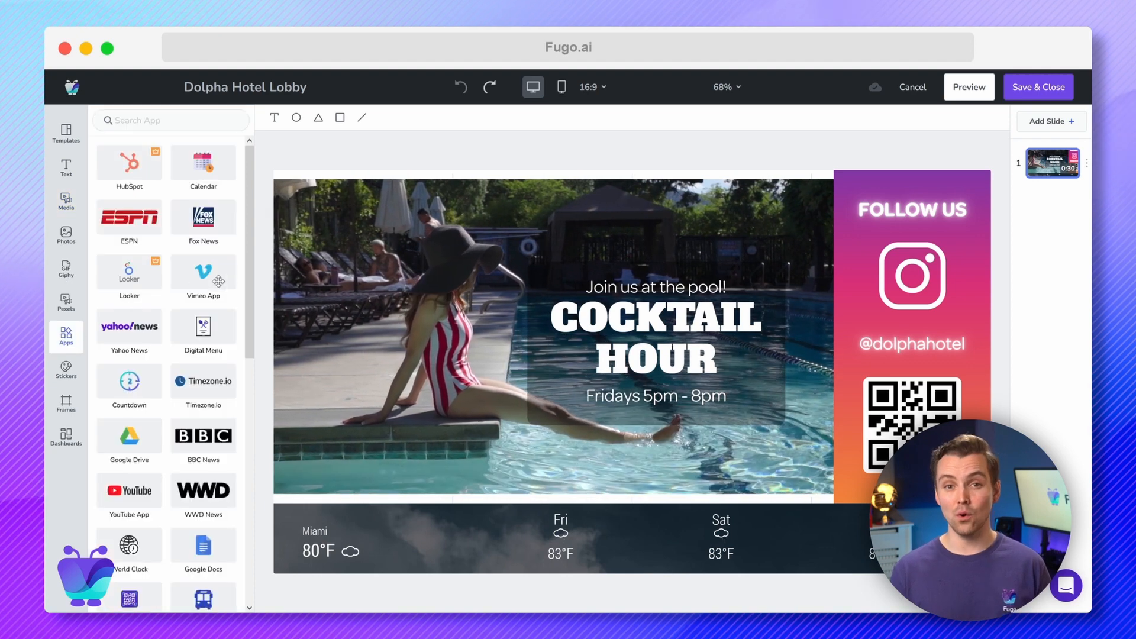
scroll(down, 3)
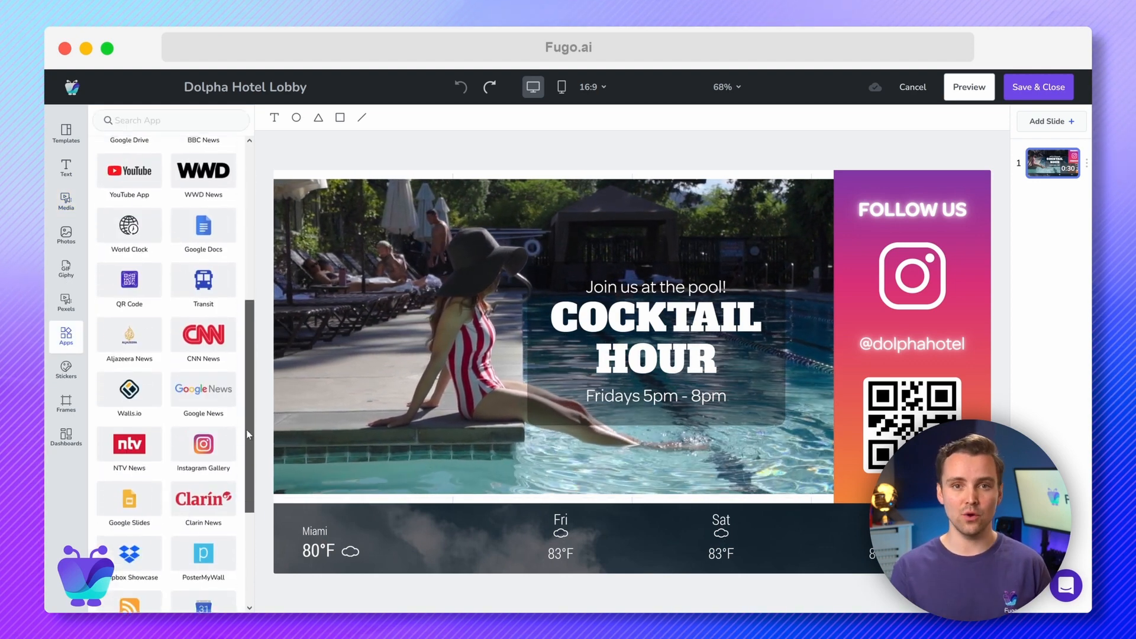
scroll(down, 3)
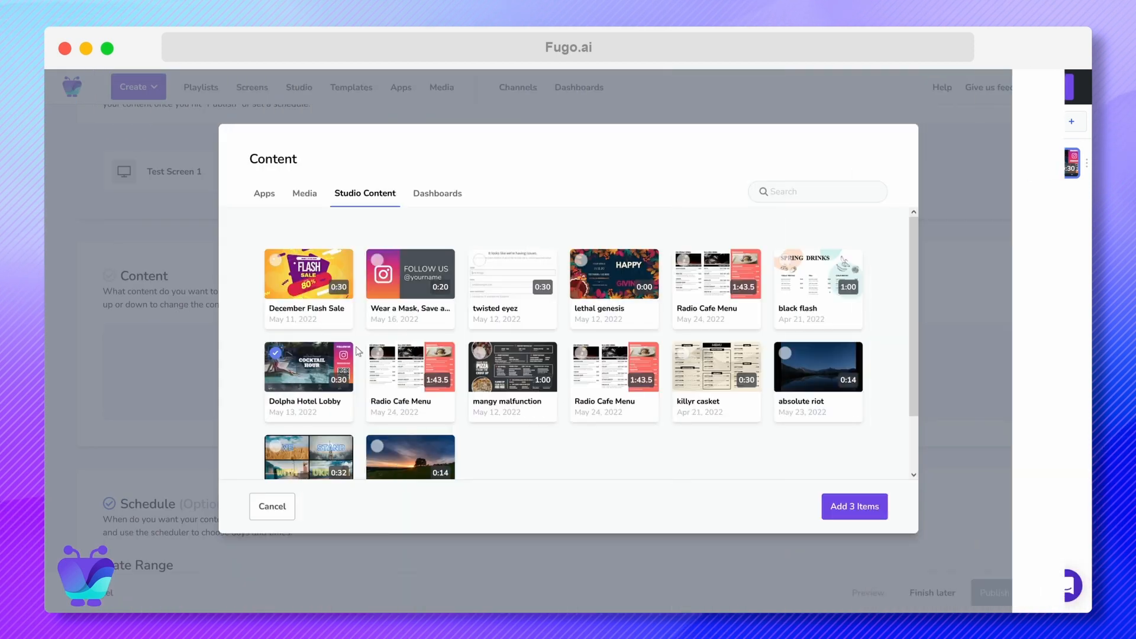
Add a red BBC News ticker along the bottom of the hotel lobby design
click(437, 193)
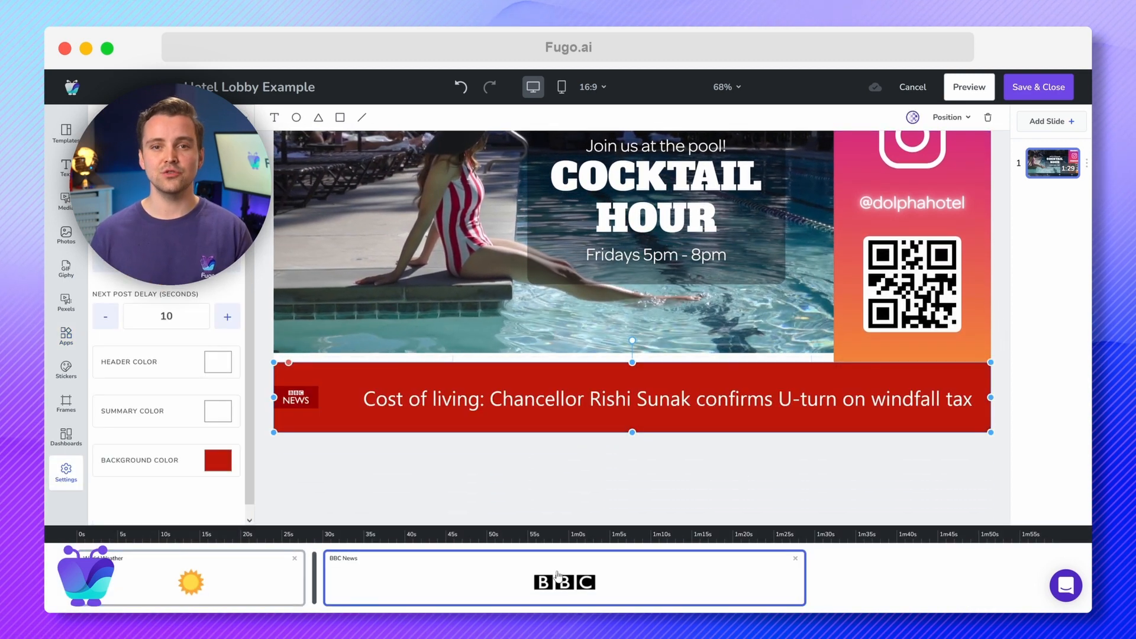
Add World Weather, a 60-second BBC News slot and Dolpha Hotel Lobby to the playlist
click(181, 576)
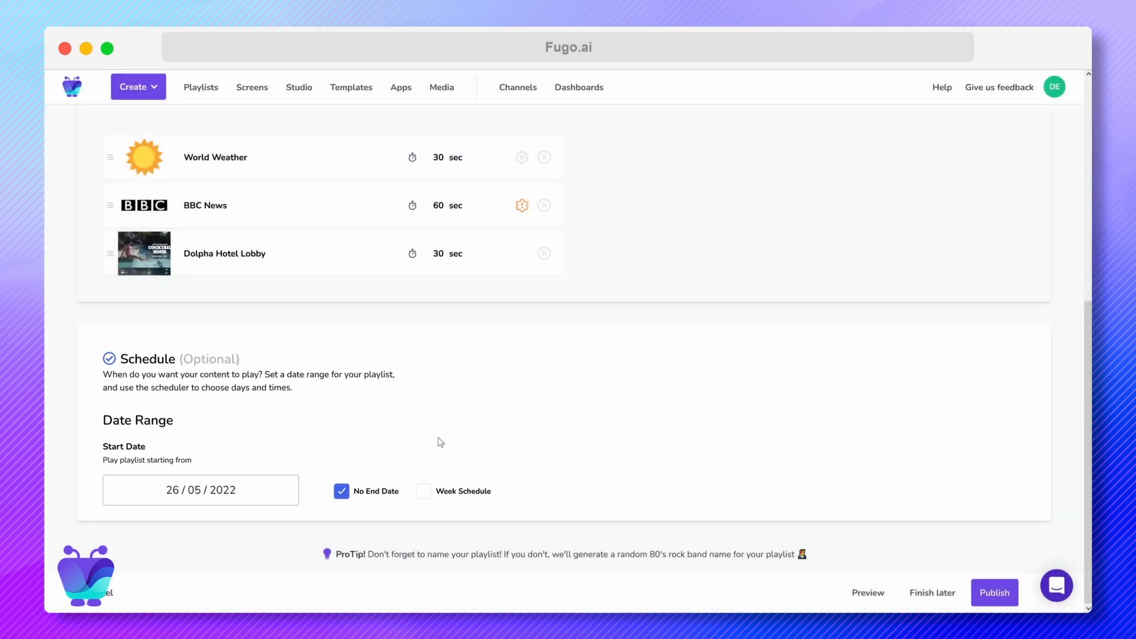
Set a week schedule playing Monday–Friday from 8:30 AM to 1 PM
click(341, 490)
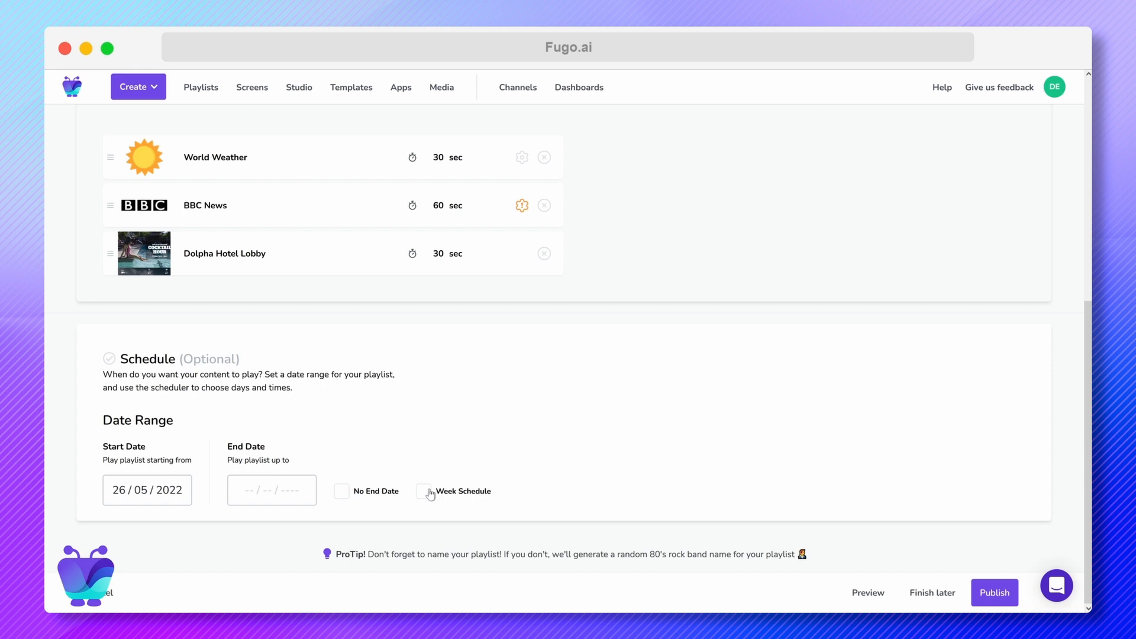
click(424, 491)
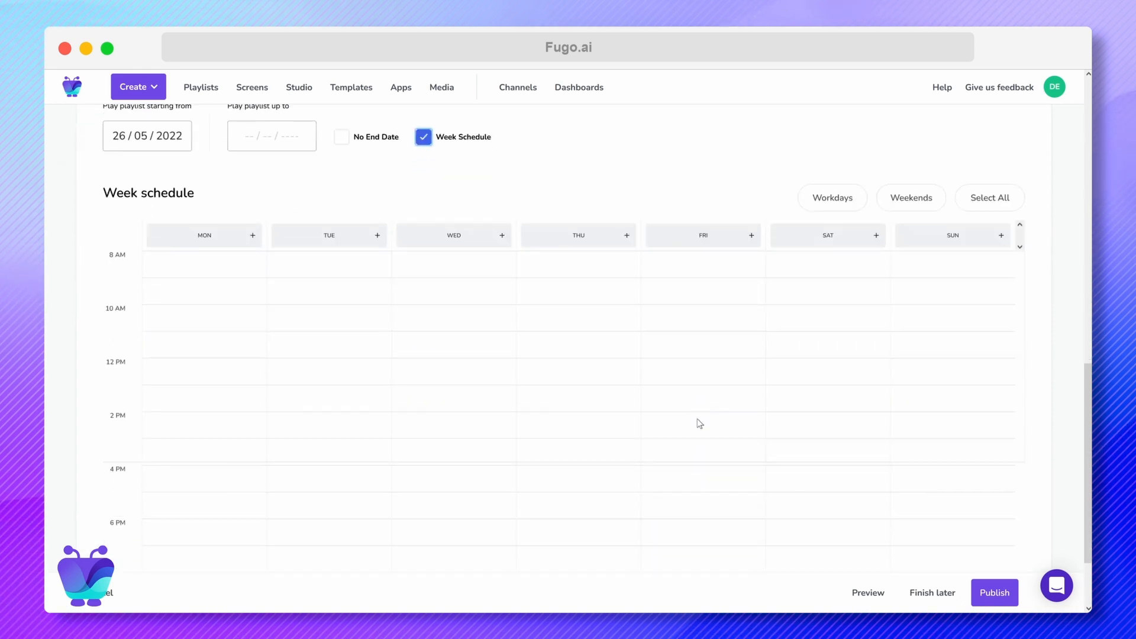
click(831, 197)
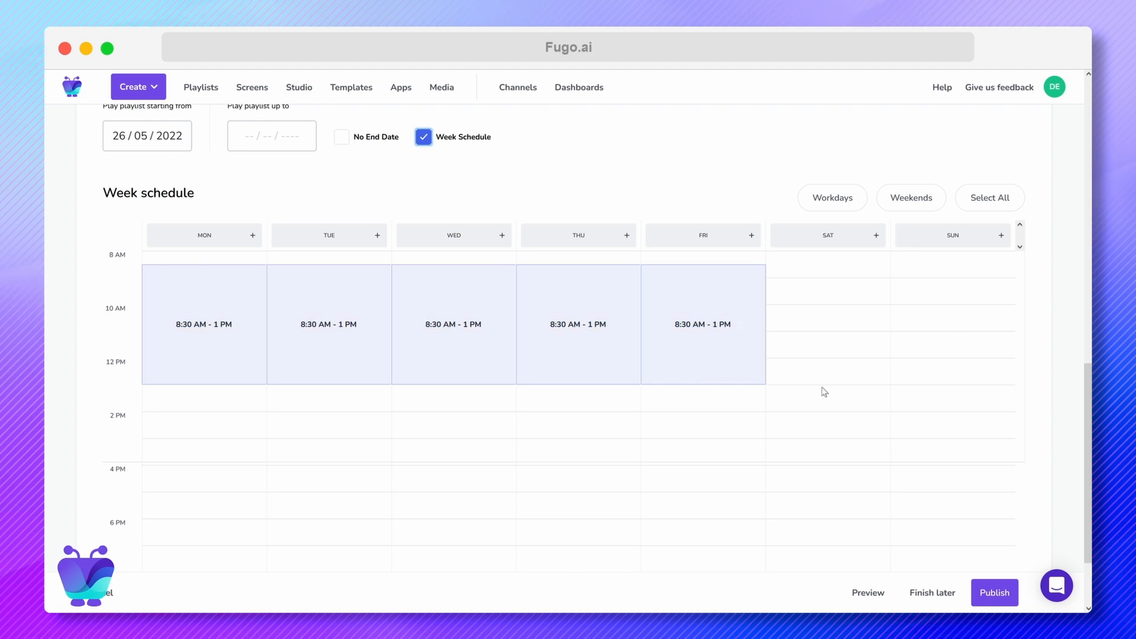
Preview the playlist's slides and close the preview
click(868, 593)
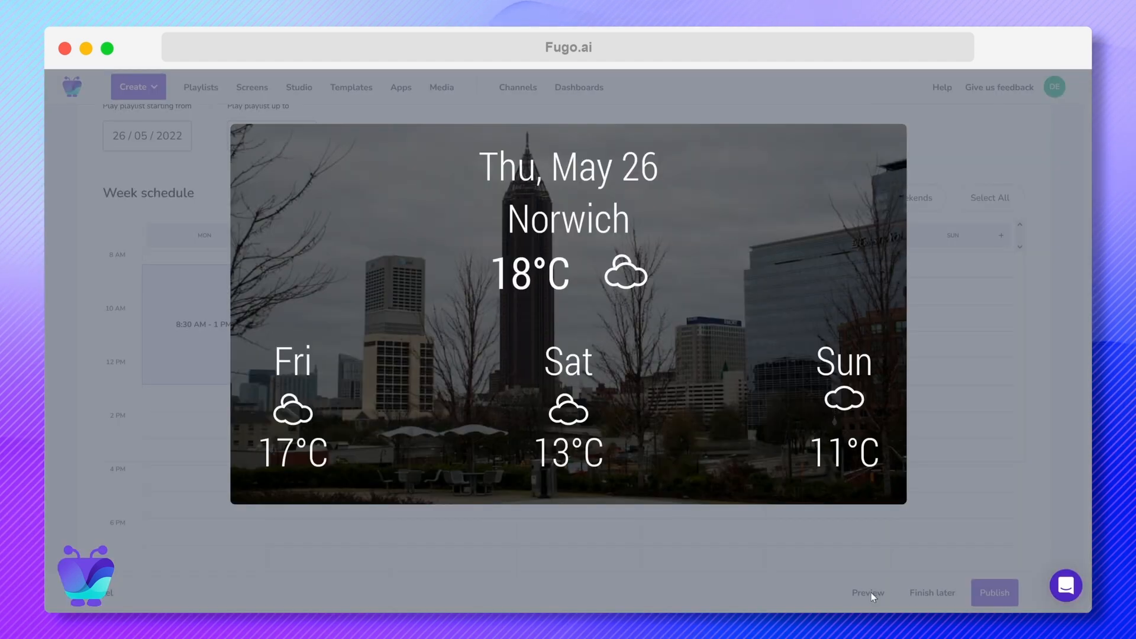
click(868, 593)
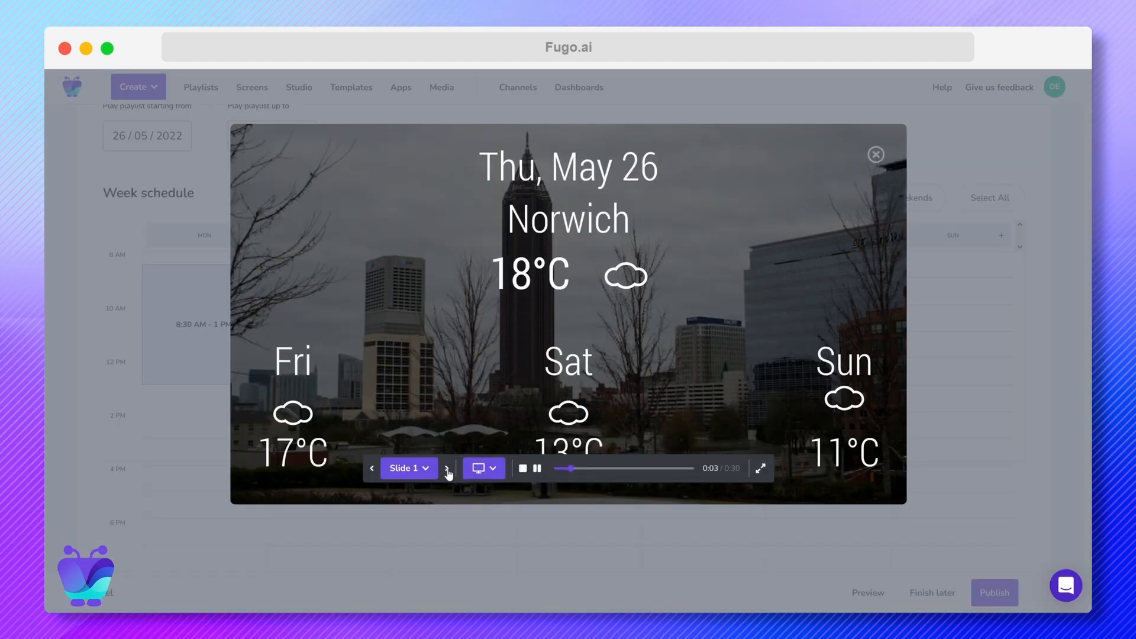
click(876, 154)
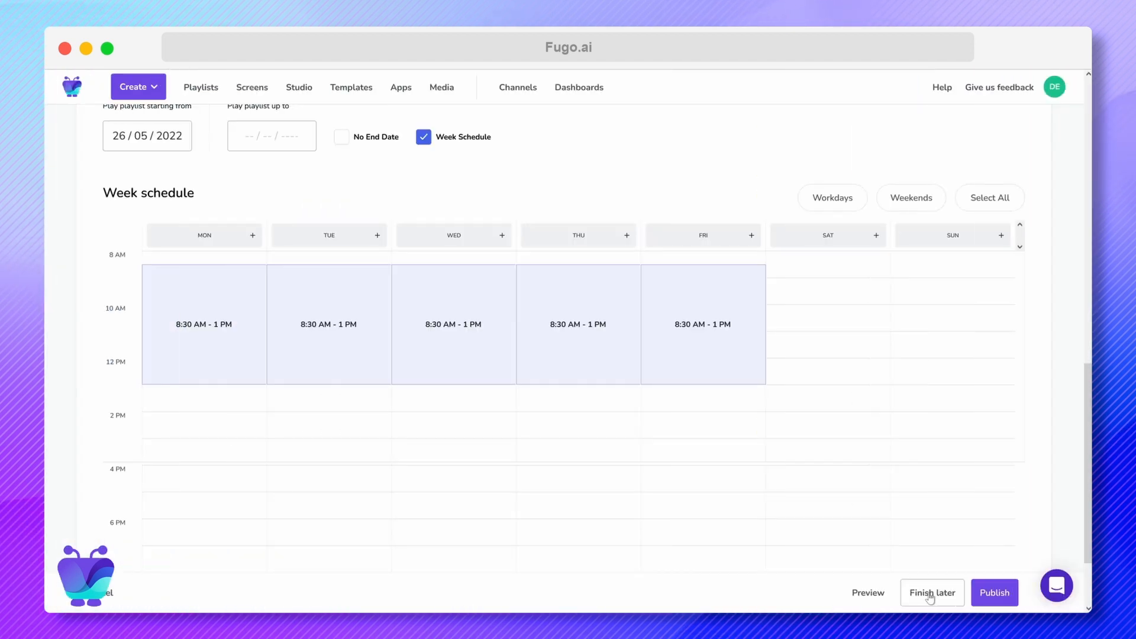
mouse_move(994, 592)
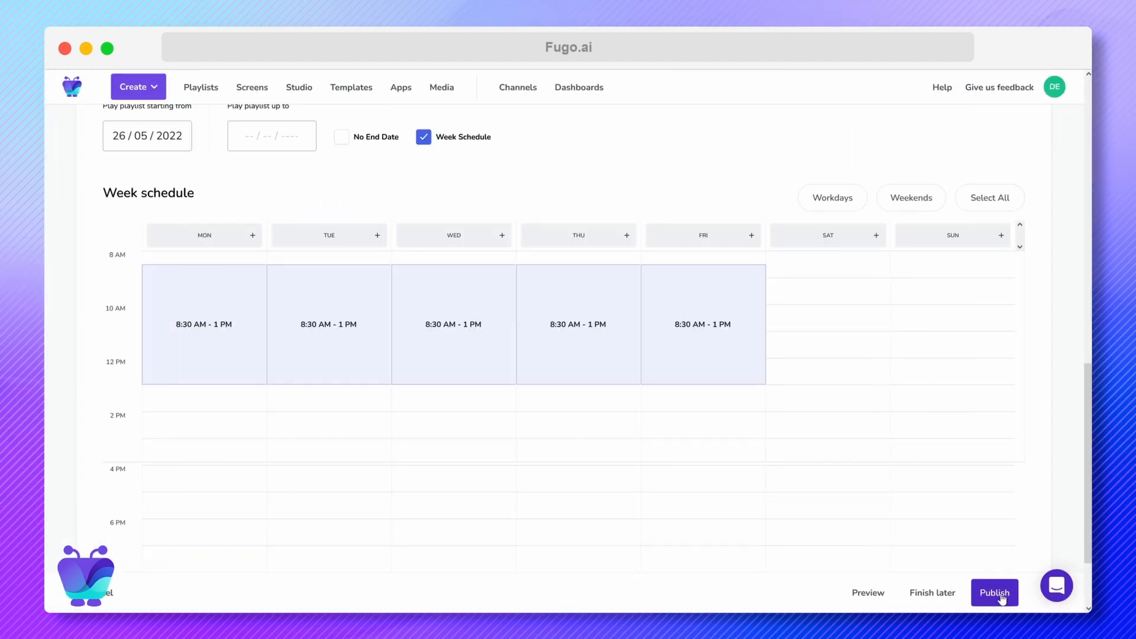
Publish Example Playlist so it is active on Test Screen 1
click(995, 592)
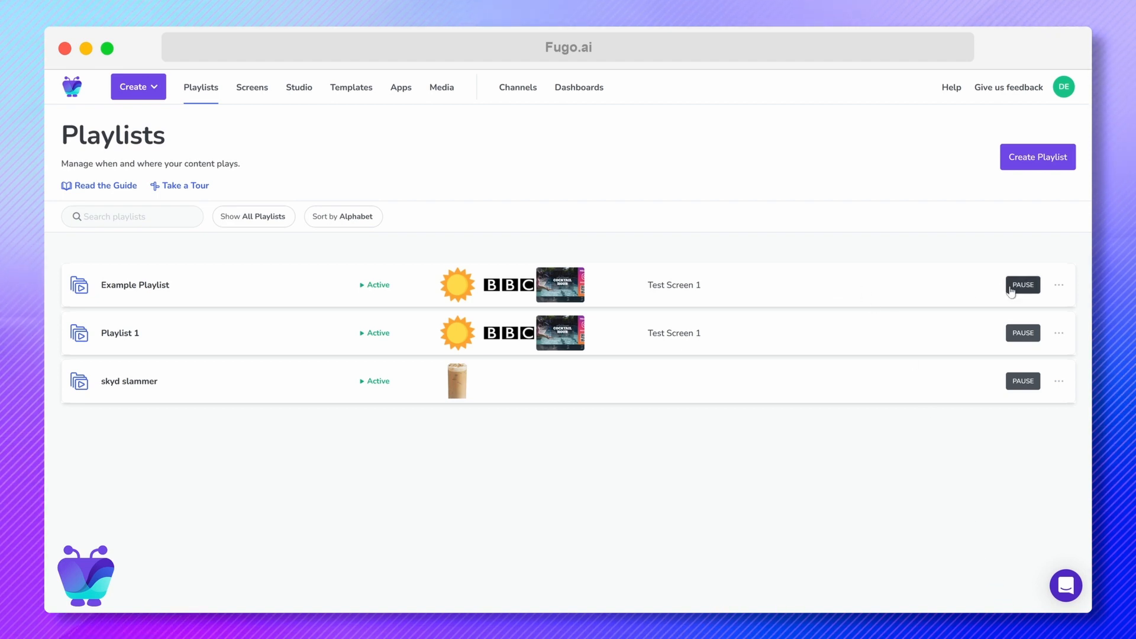
click(1059, 285)
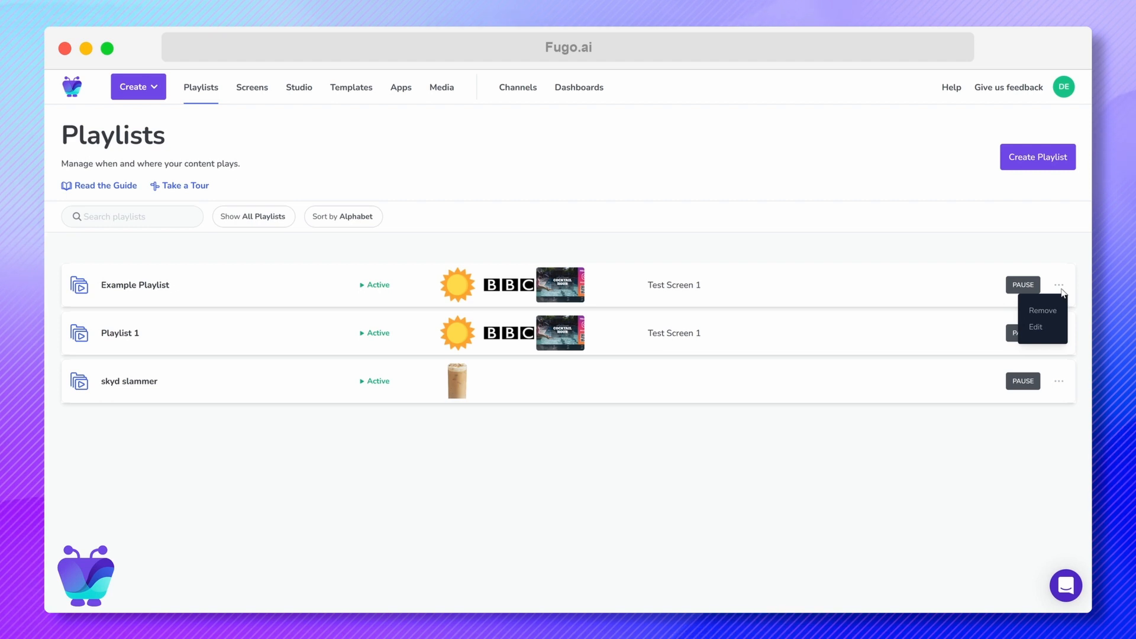
Start publishing the Sky stock video from the Media library to a screen
click(442, 86)
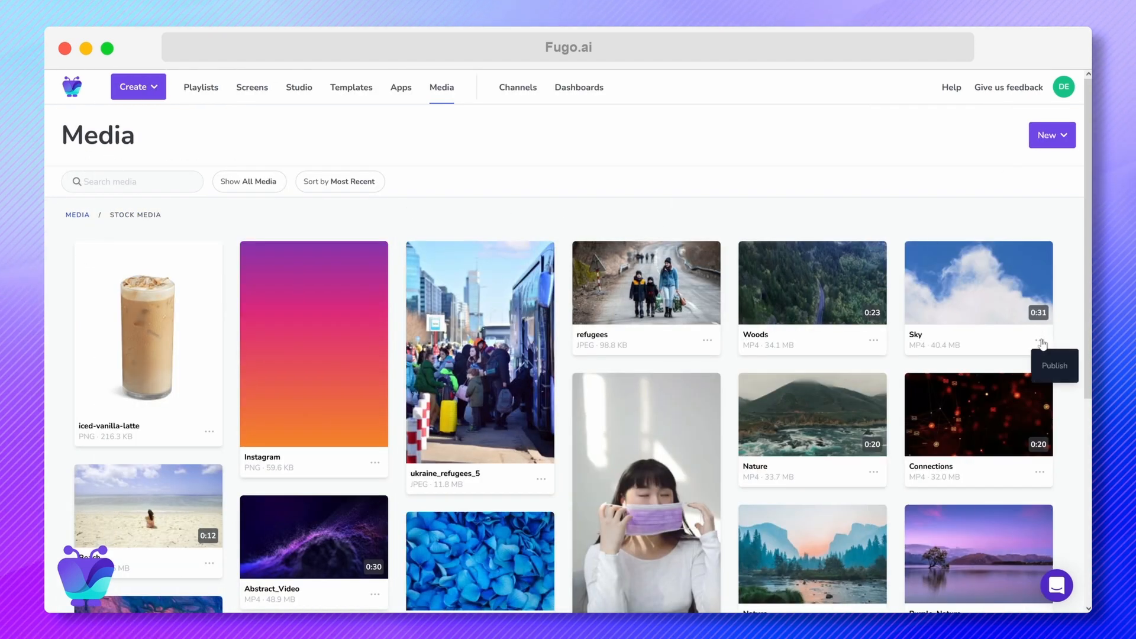
click(1054, 365)
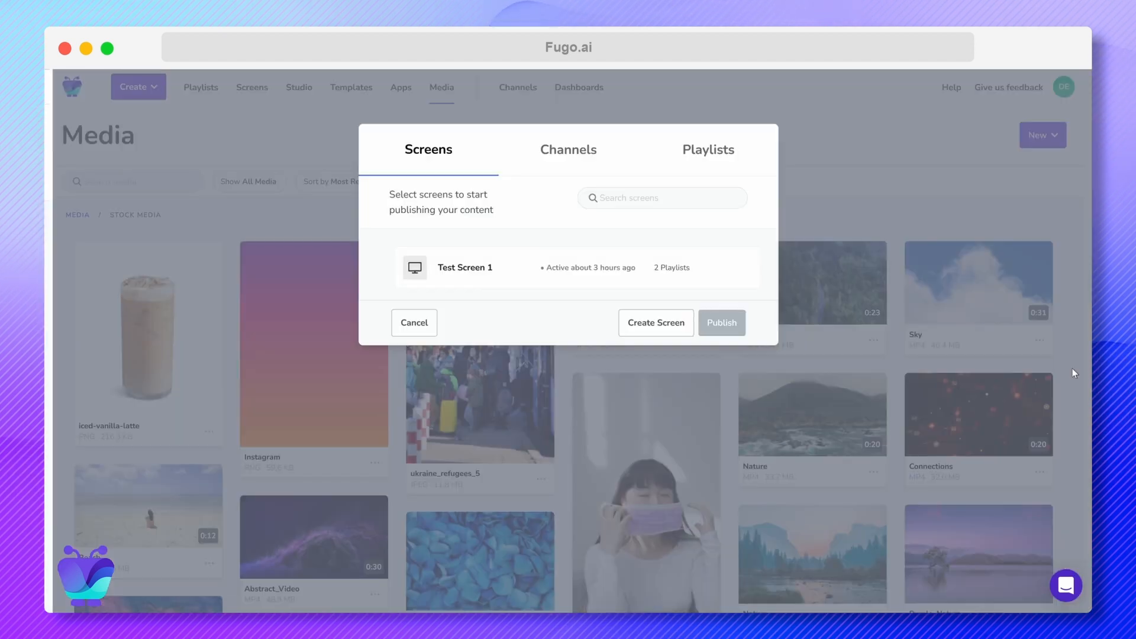